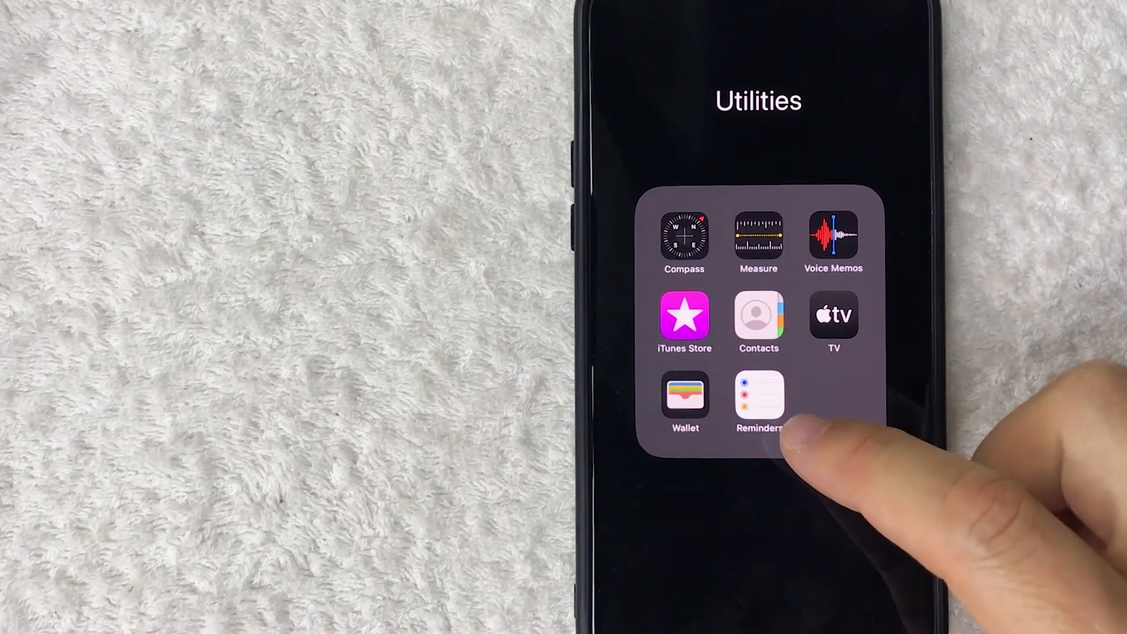
- Launch Apple Wallet from the Utilities folder on the Home Screen
{"action": "left_click", "coordinate": [683, 394]}
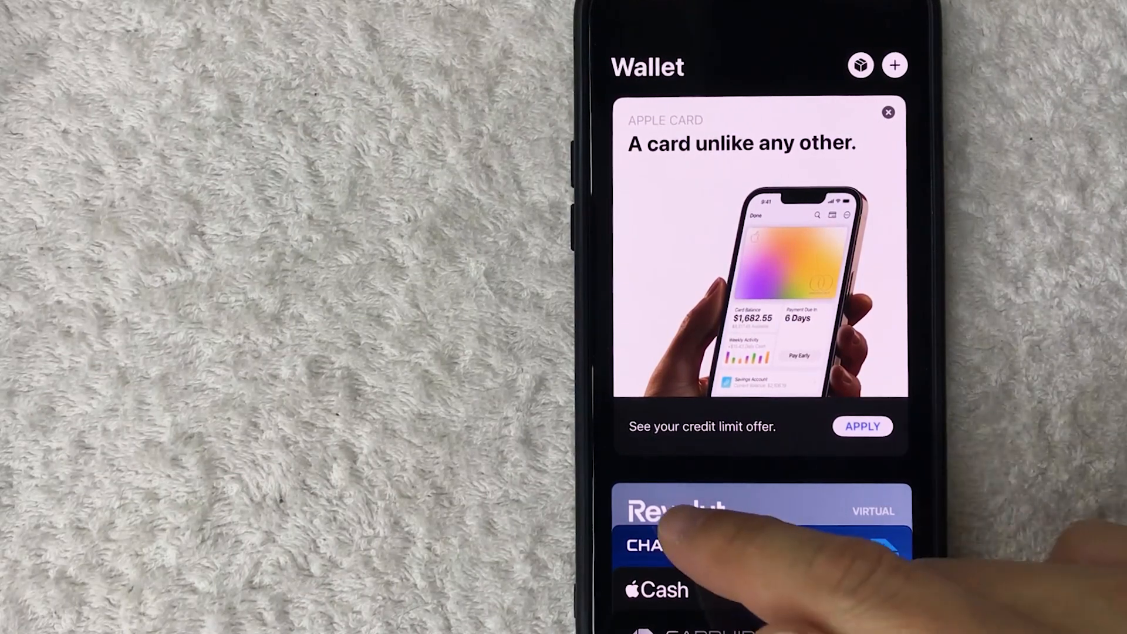
- Open the Revolut virtual Visa card from the Wallet card stack
{"action": "left_click", "coordinate": [719, 510]}
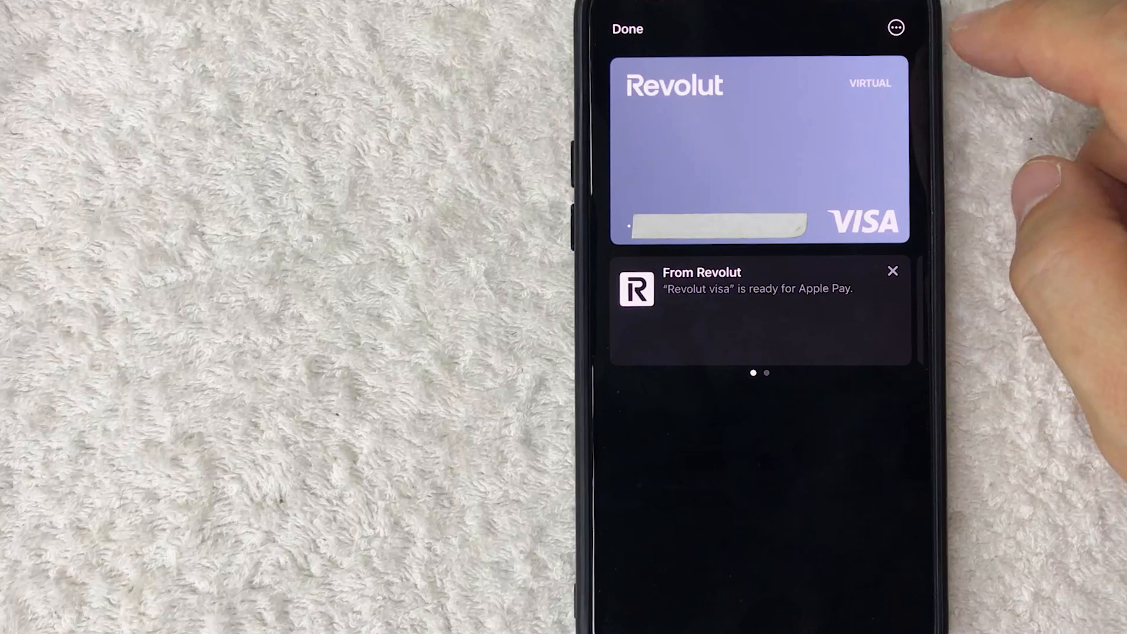
- Delete the Revolut Visa card through its Card Details, confirming Remove
{"action": "left_click", "coordinate": [894, 28]}
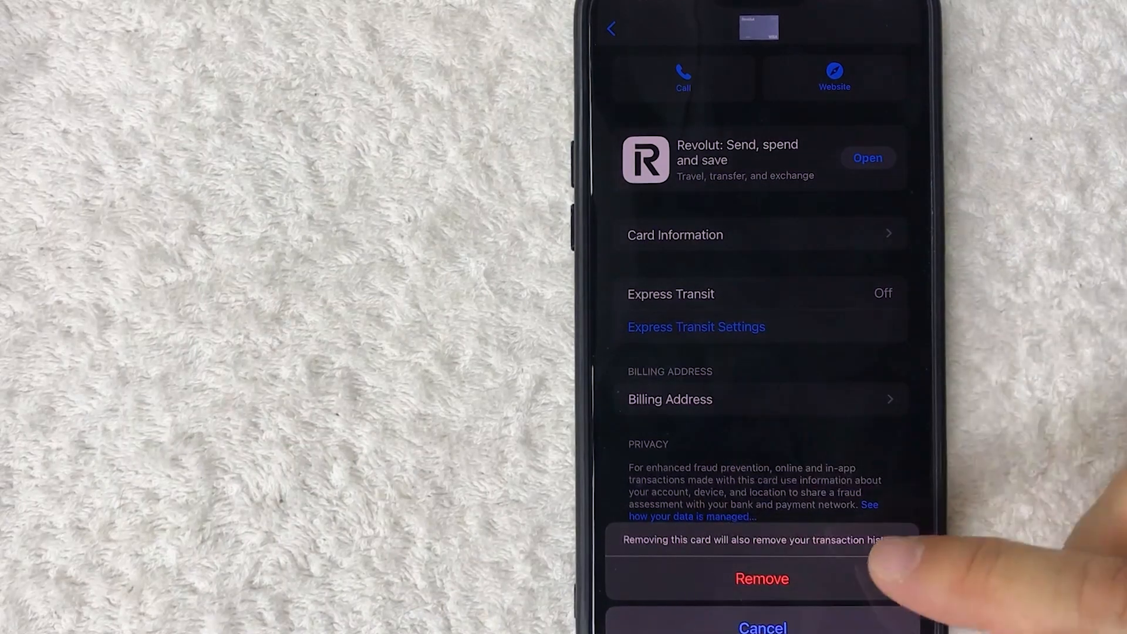
{"action": "left_click", "coordinate": [761, 578]}
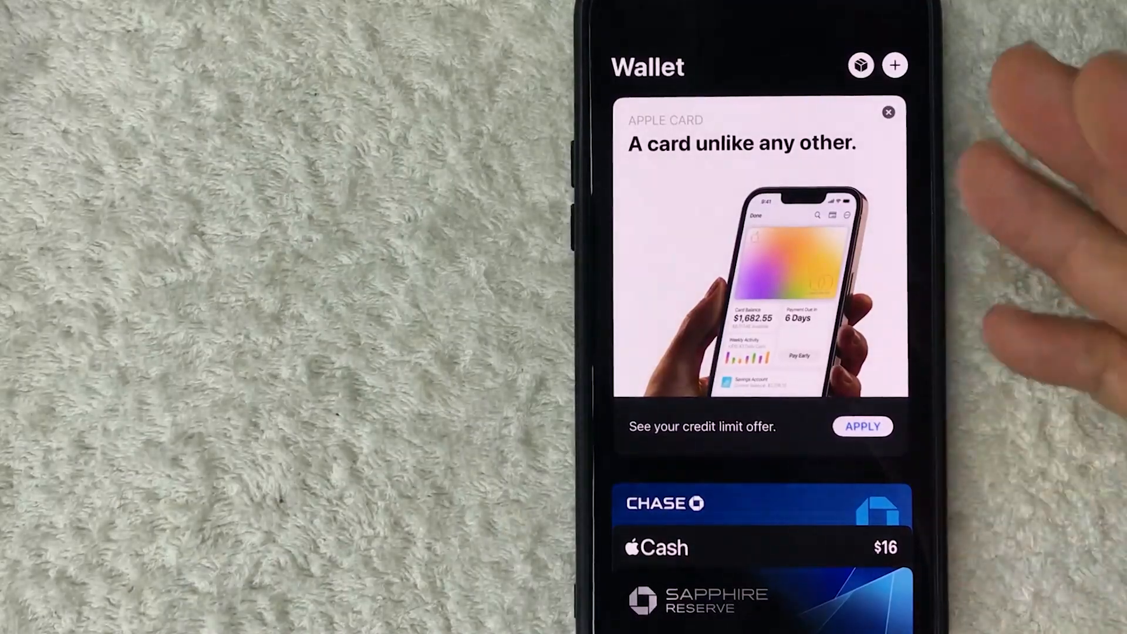